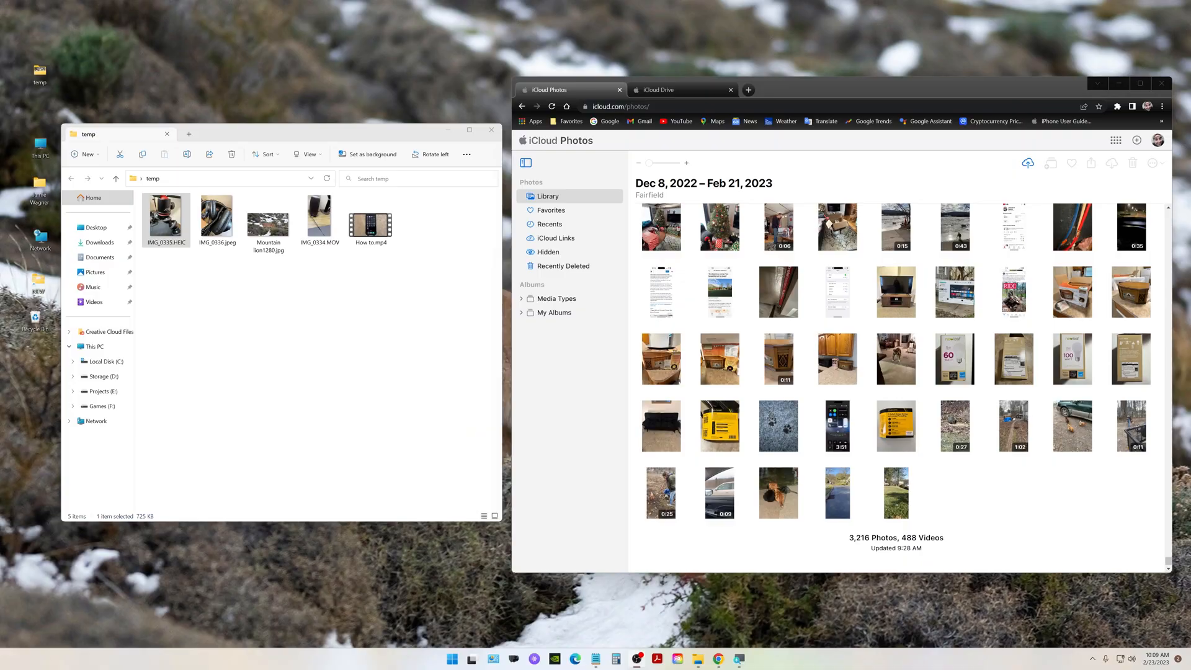
pyautogui.moveTo(602, 448)
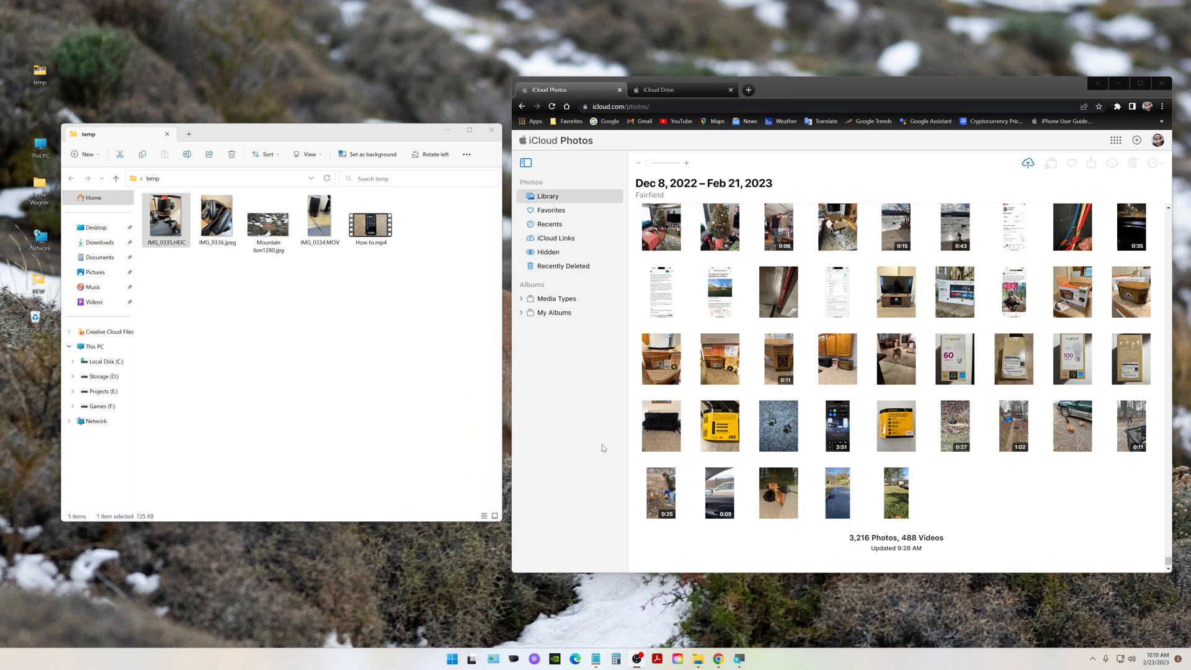
pyautogui.moveTo(598, 447)
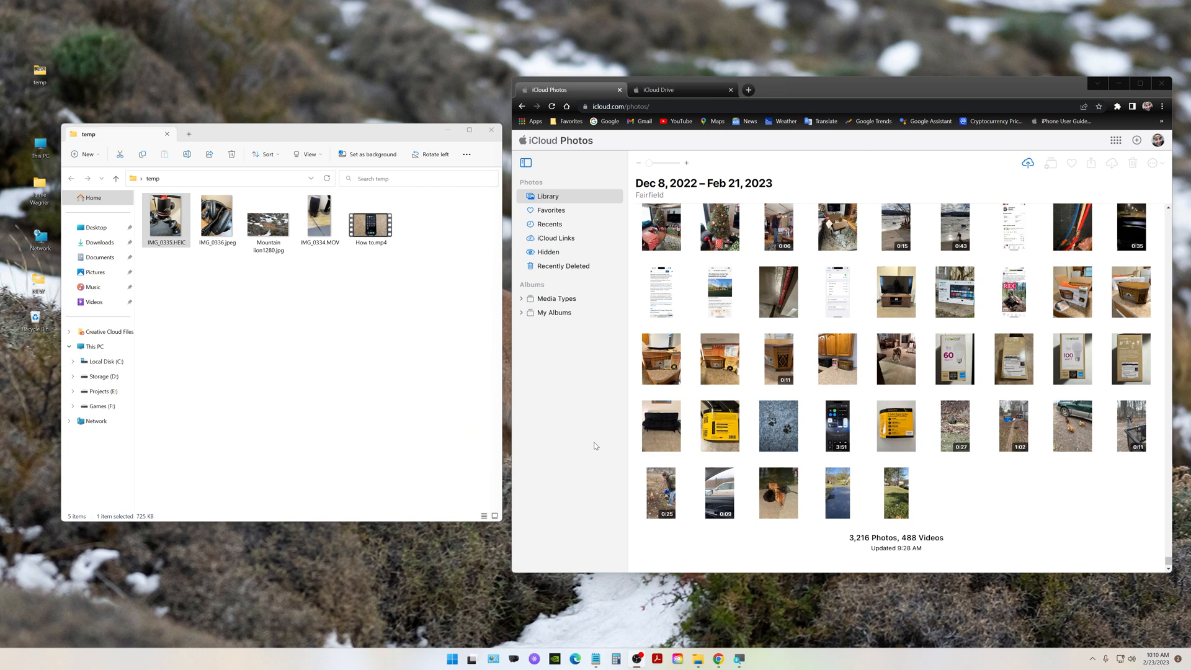
pyautogui.moveTo(497, 352)
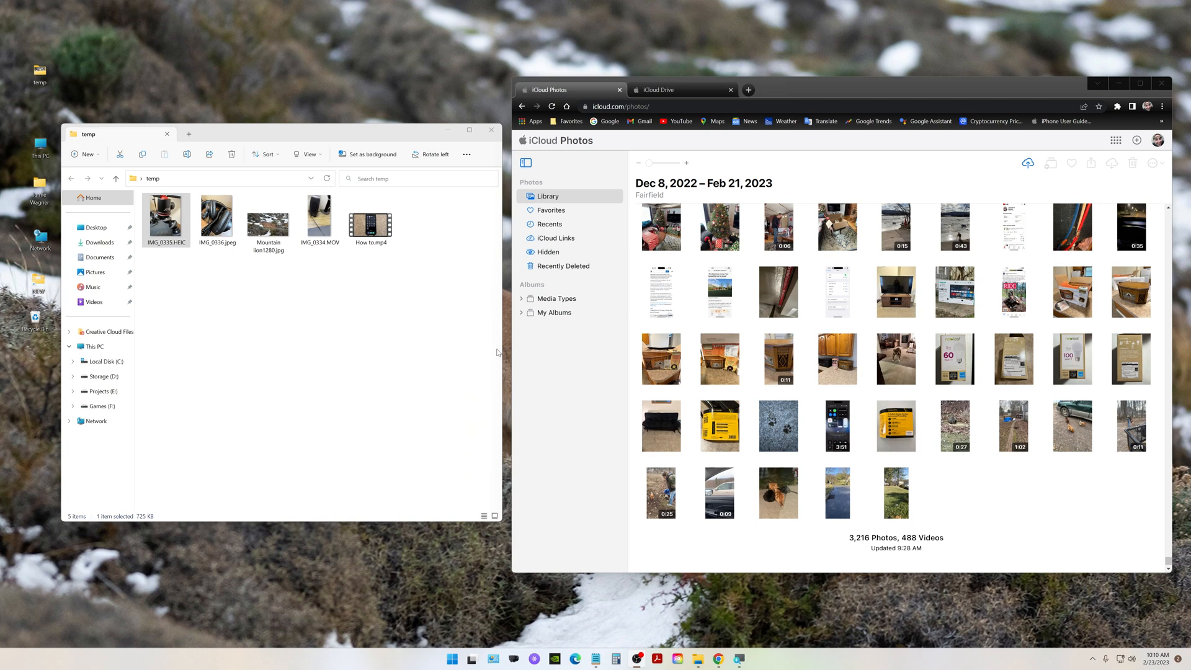
pyautogui.moveTo(553, 335)
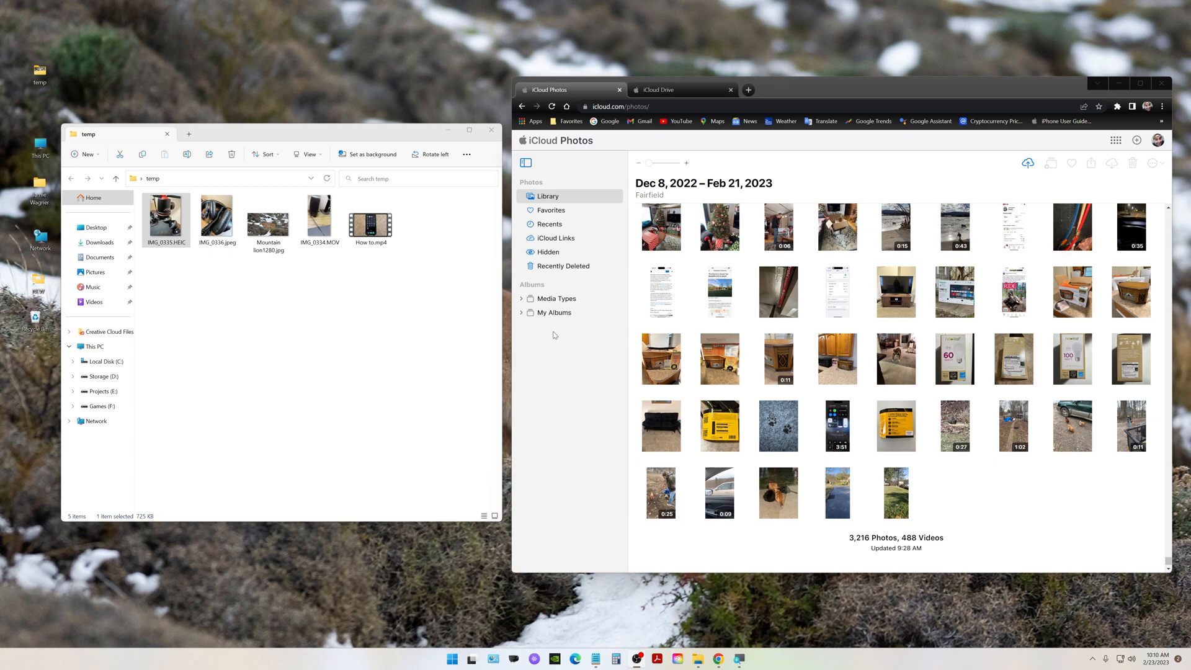
pyautogui.moveTo(743, 140)
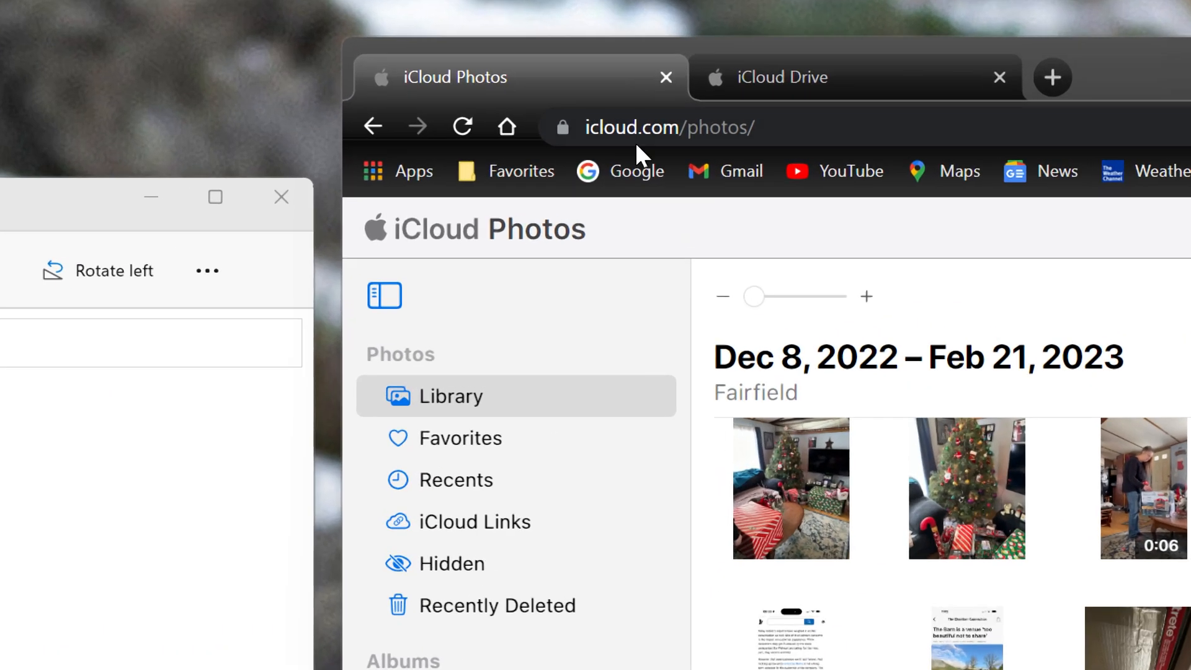
pyautogui.moveTo(687, 127)
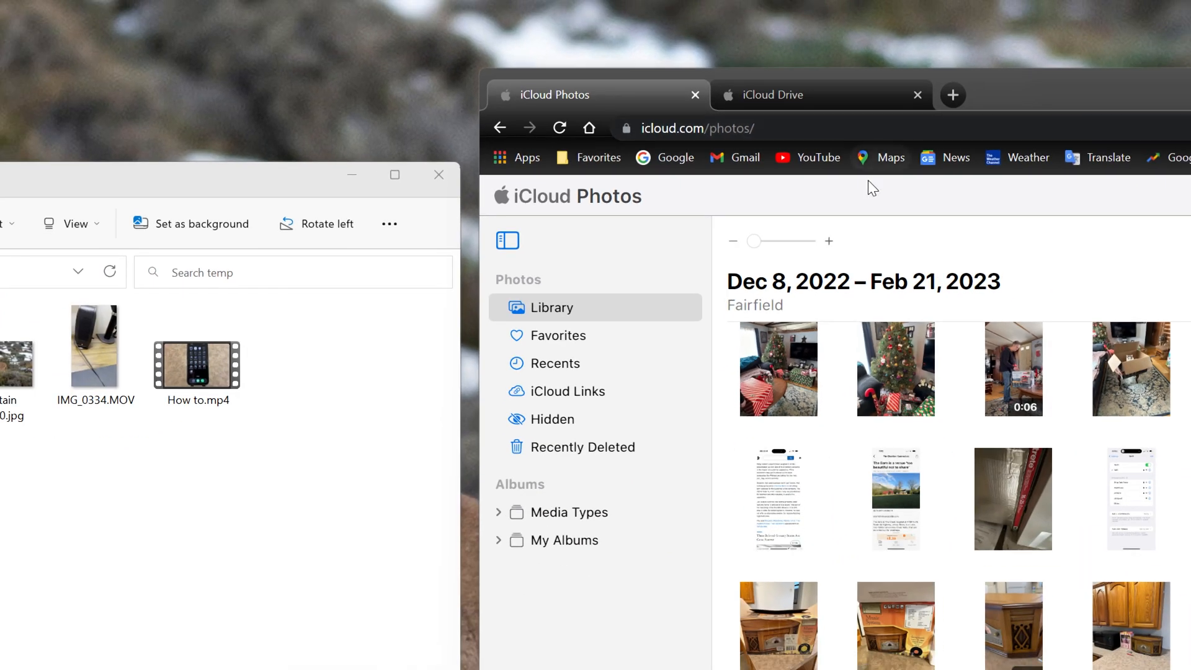
# Browse the iCloud apps list briefly and reach File Explorer's Options dialog for the temp folder.
pyautogui.click(1115, 140)
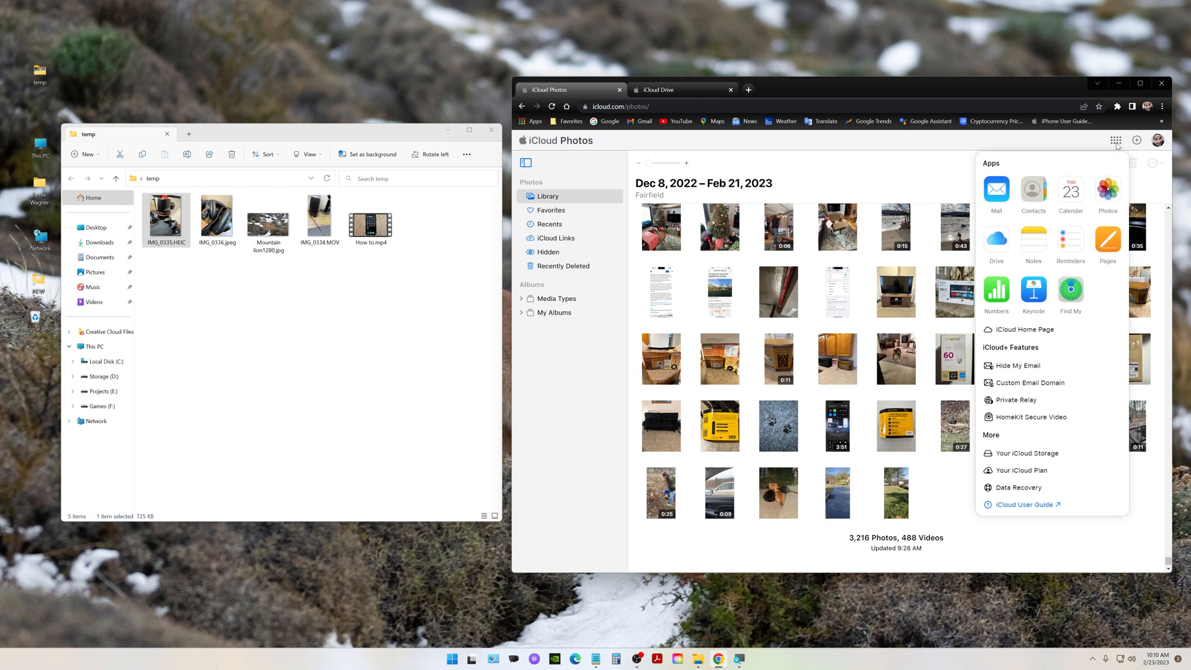
pyautogui.moveTo(1107, 194)
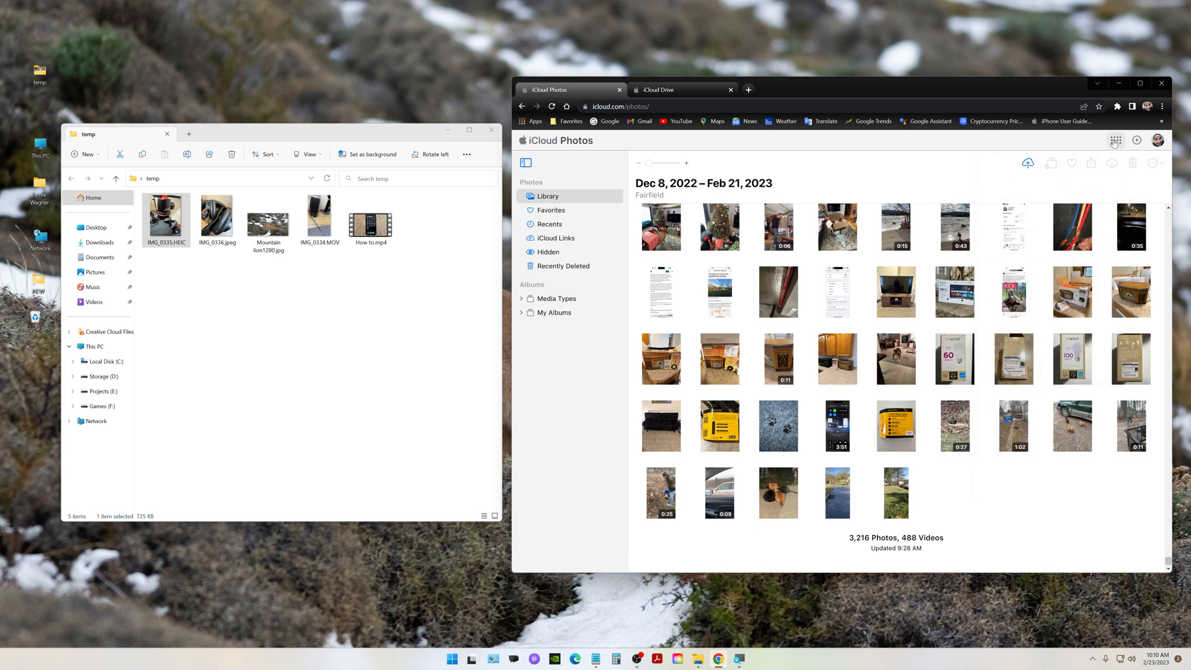
pyautogui.click(1115, 140)
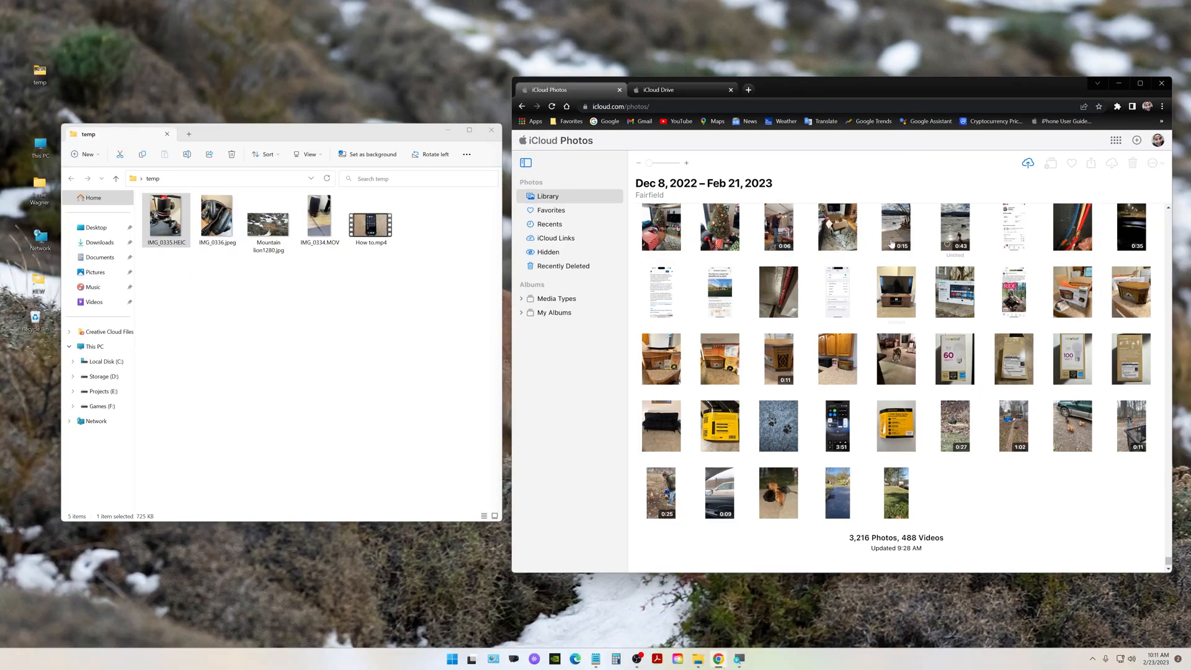
pyautogui.moveTo(537, 330)
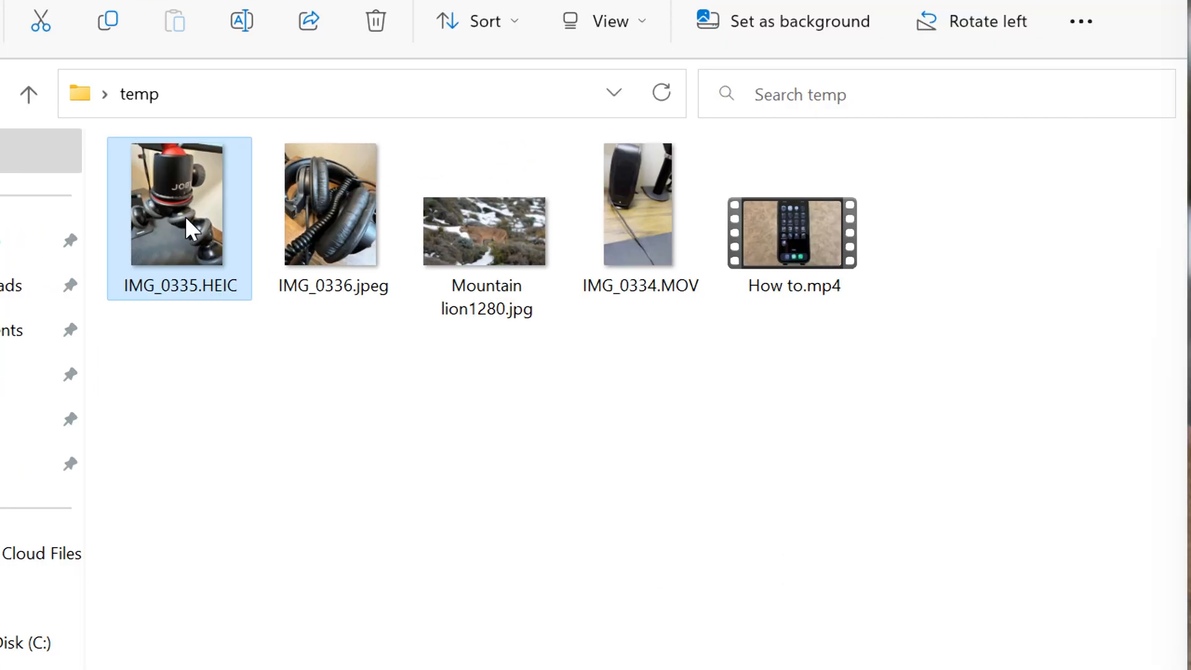
pyautogui.click(639, 203)
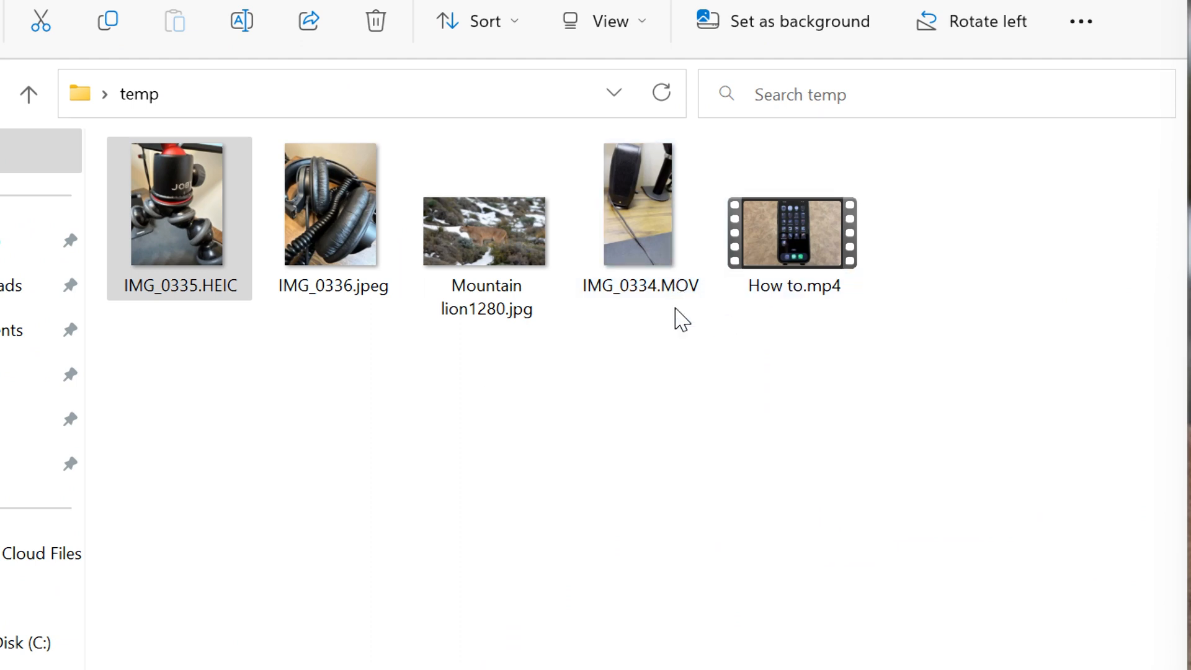
pyautogui.click(640, 221)
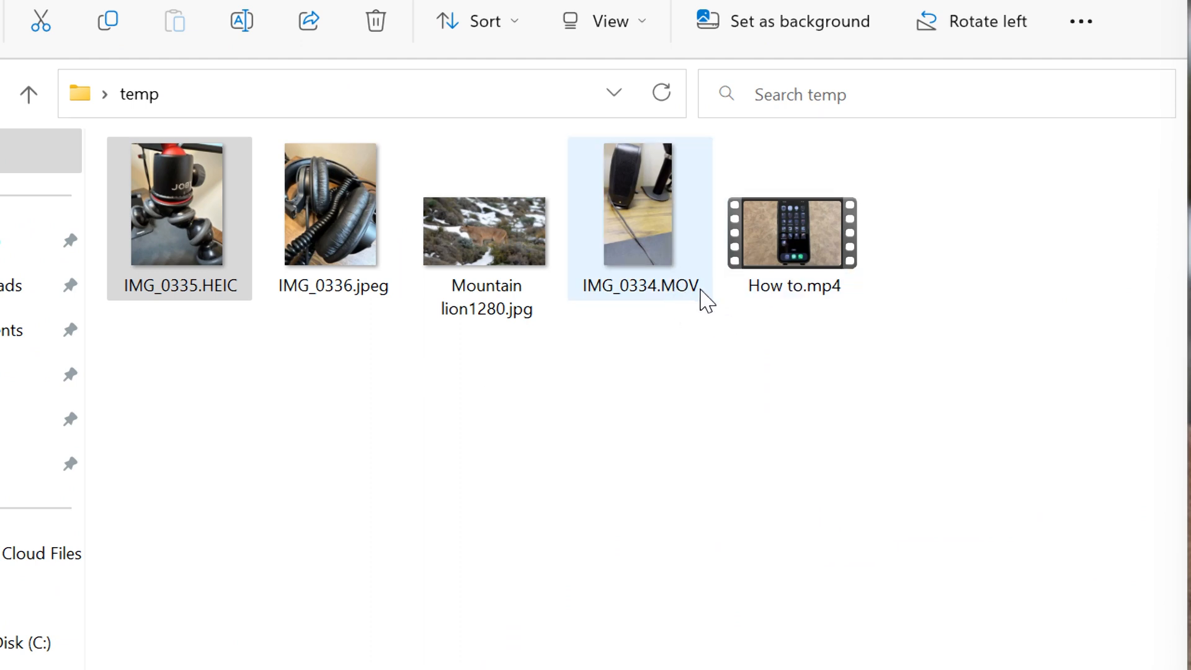
pyautogui.click(486, 232)
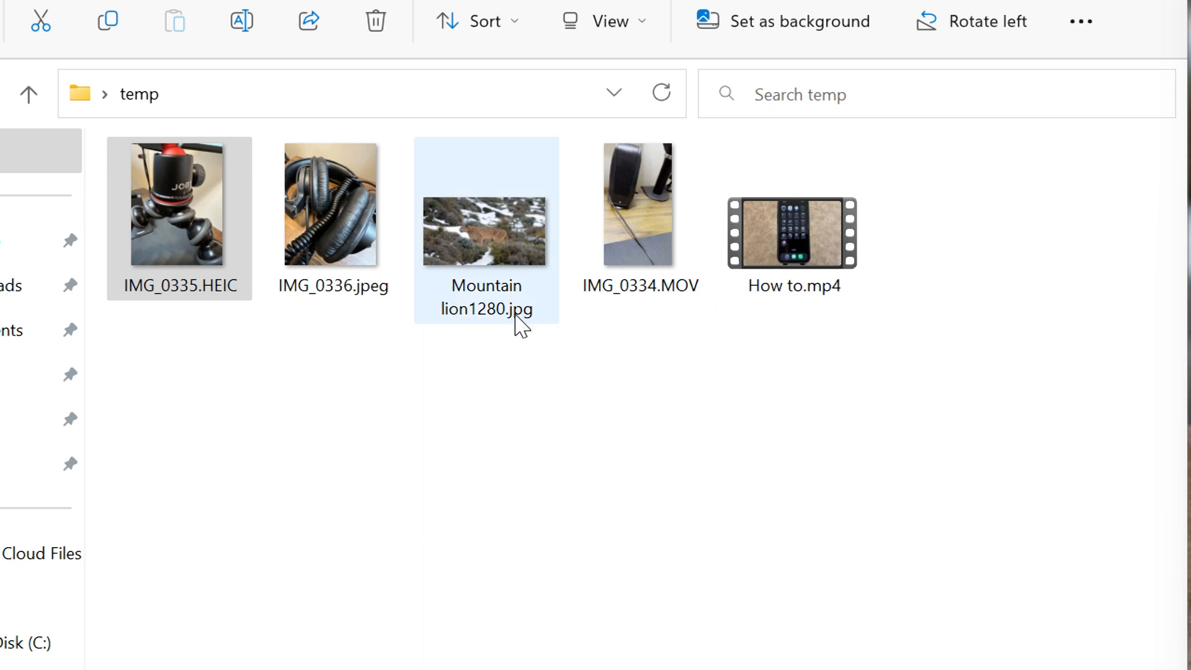
pyautogui.click(179, 205)
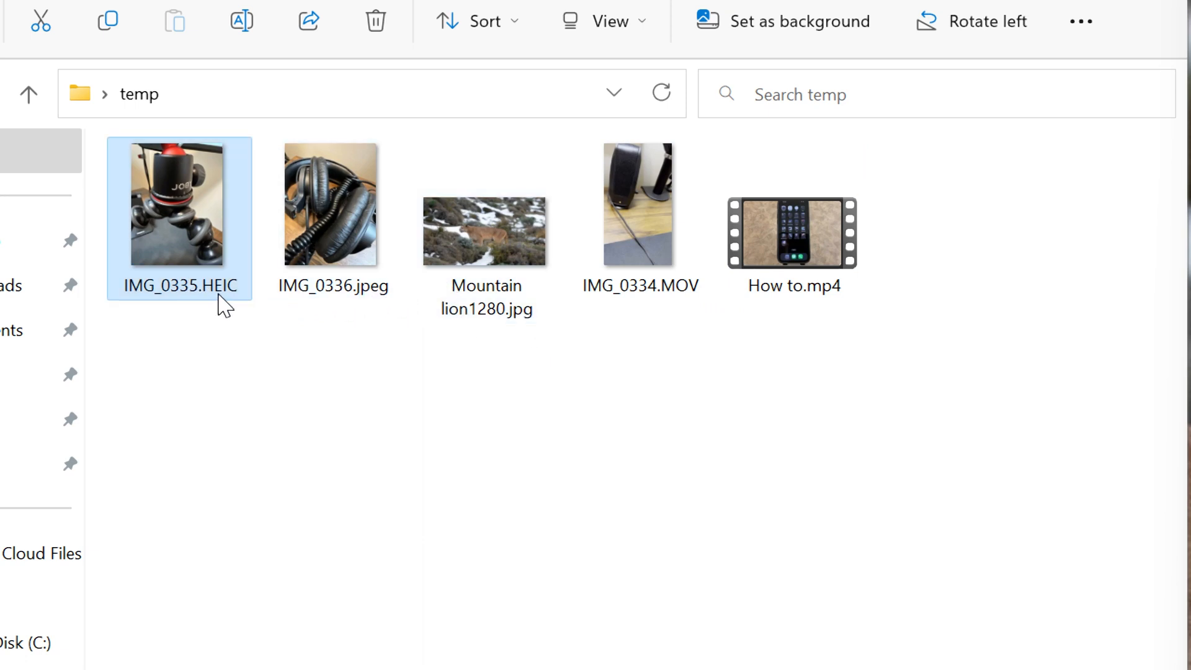
pyautogui.click(332, 203)
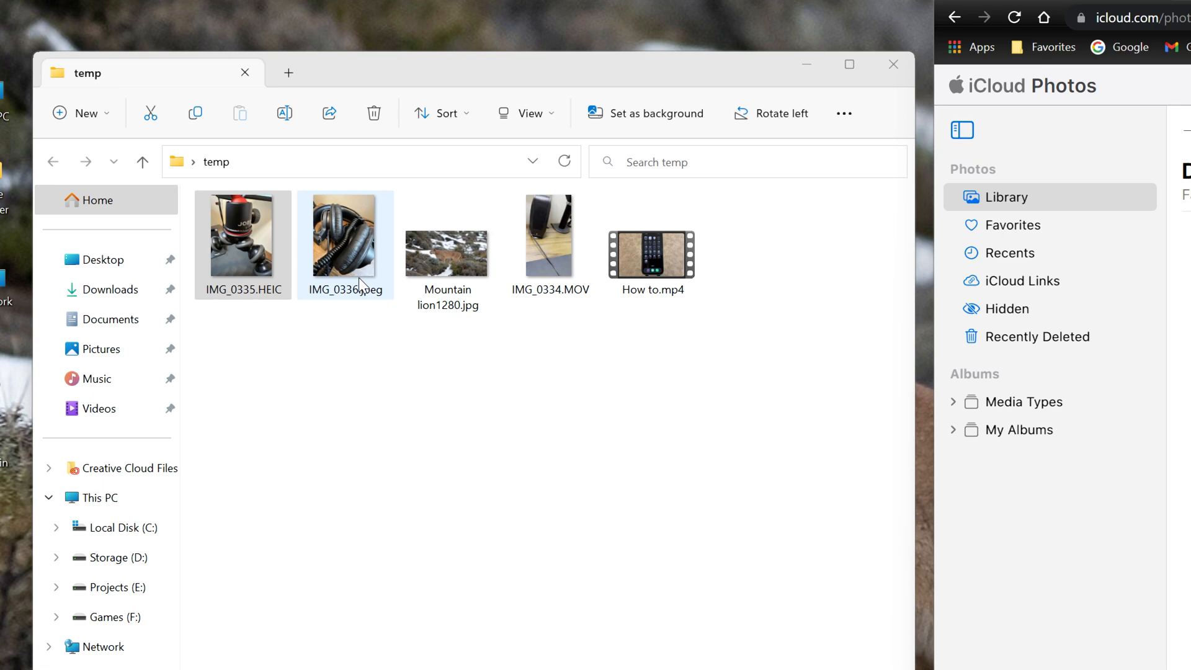
pyautogui.click(446, 251)
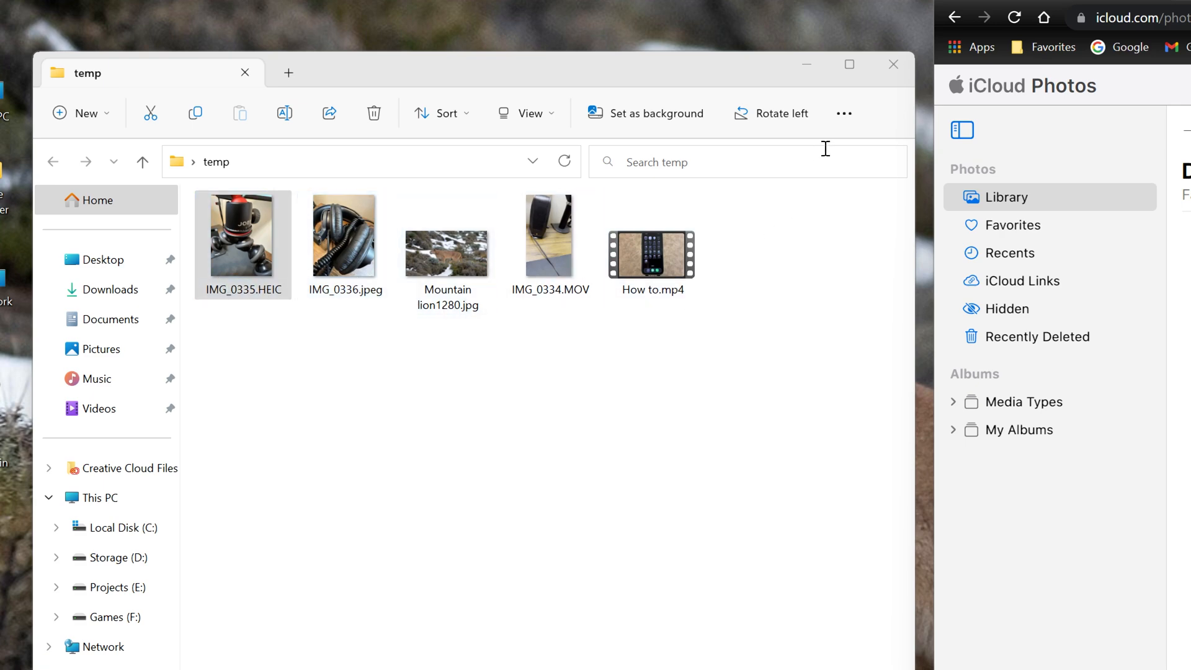
pyautogui.moveTo(844, 114)
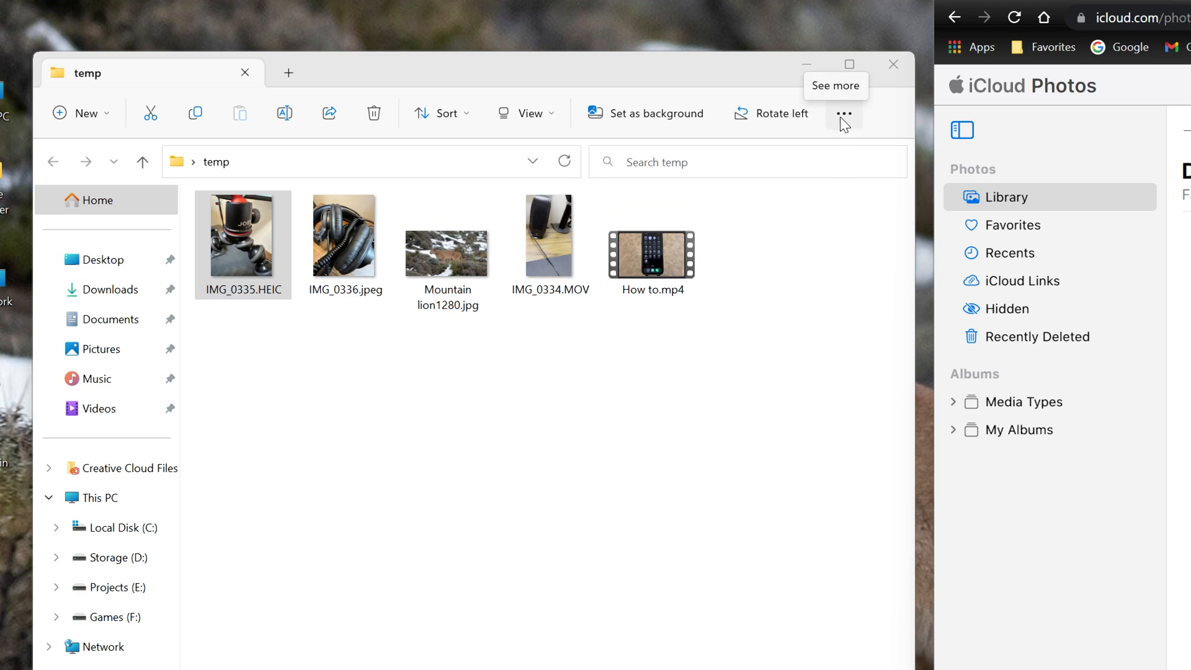
pyautogui.moveTo(780, 440)
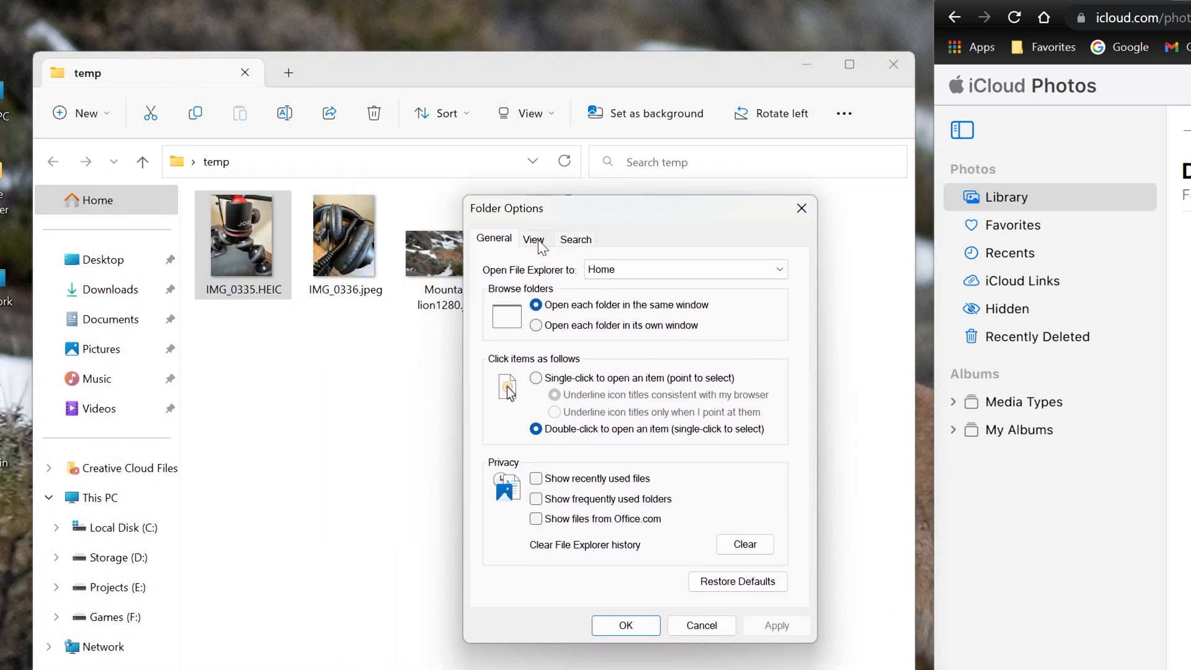
# In Folder Options View settings, show extensions for known file types and apply the change.
pyautogui.click(532, 239)
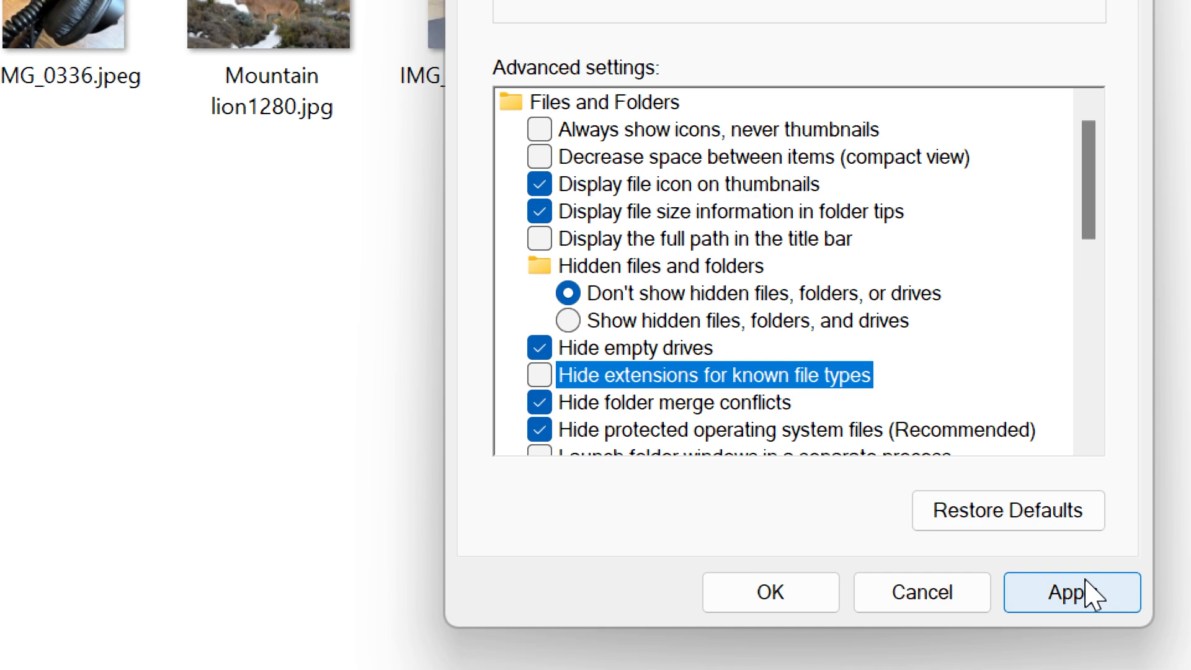
pyautogui.click(1071, 591)
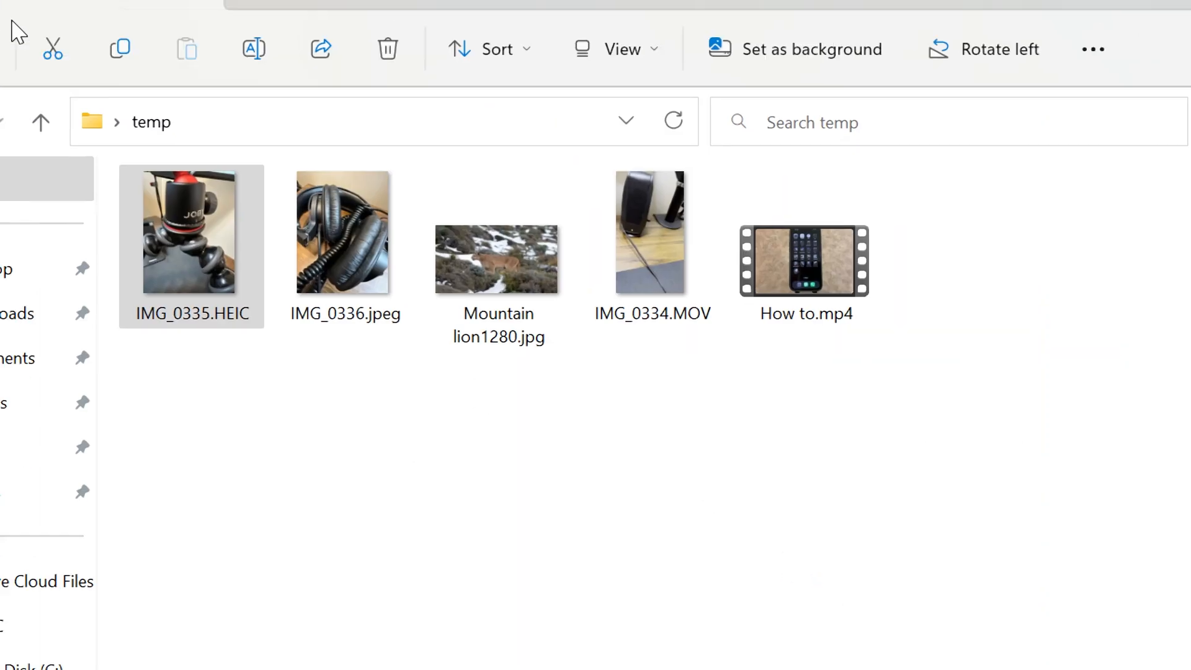
pyautogui.click(652, 232)
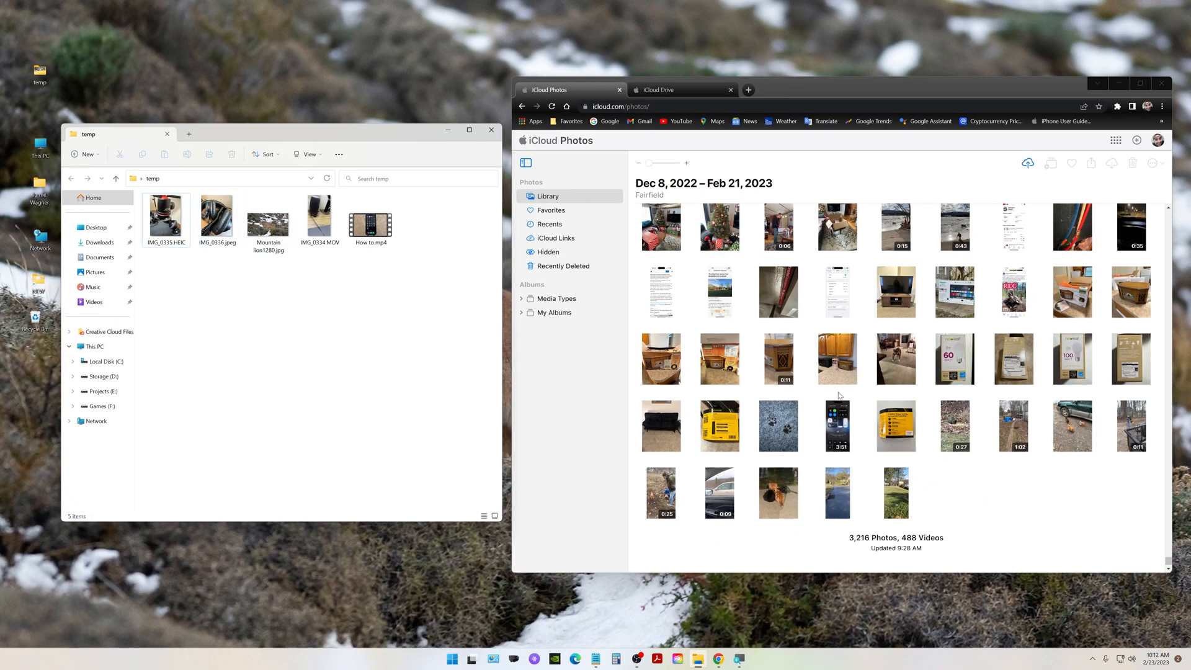
# Drop IMG_0335.HEIC onto iCloud Photos and dismiss the JPEG-only upload error, ending on Recents.
pyautogui.click(165, 215)
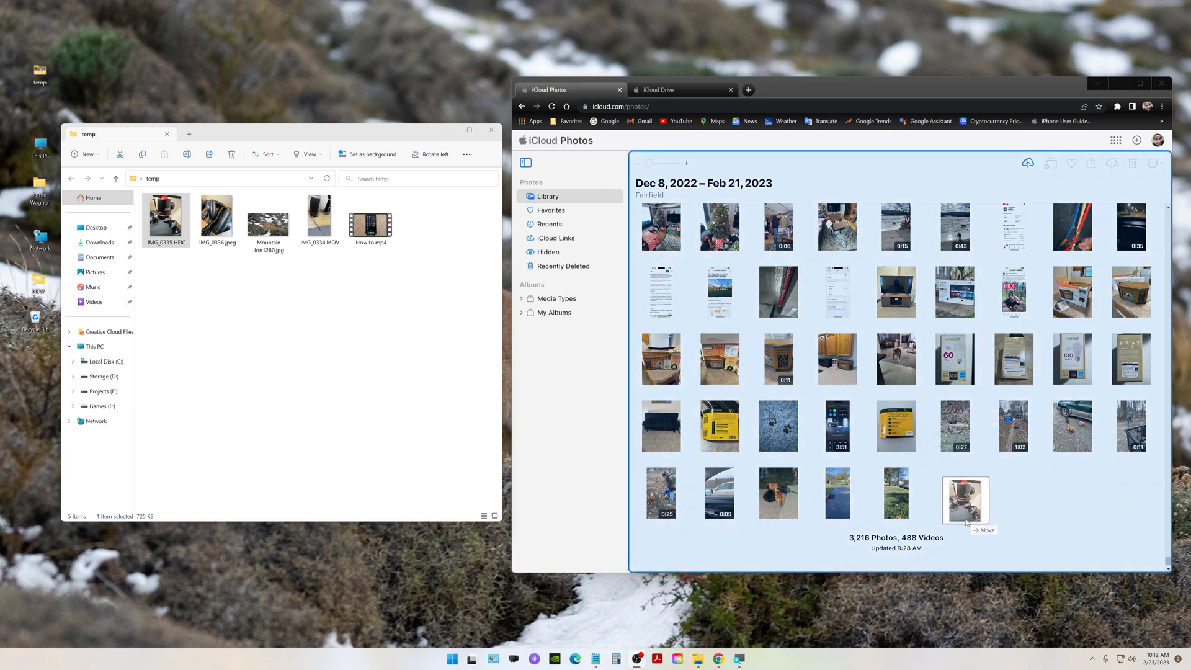
pyautogui.click(549, 224)
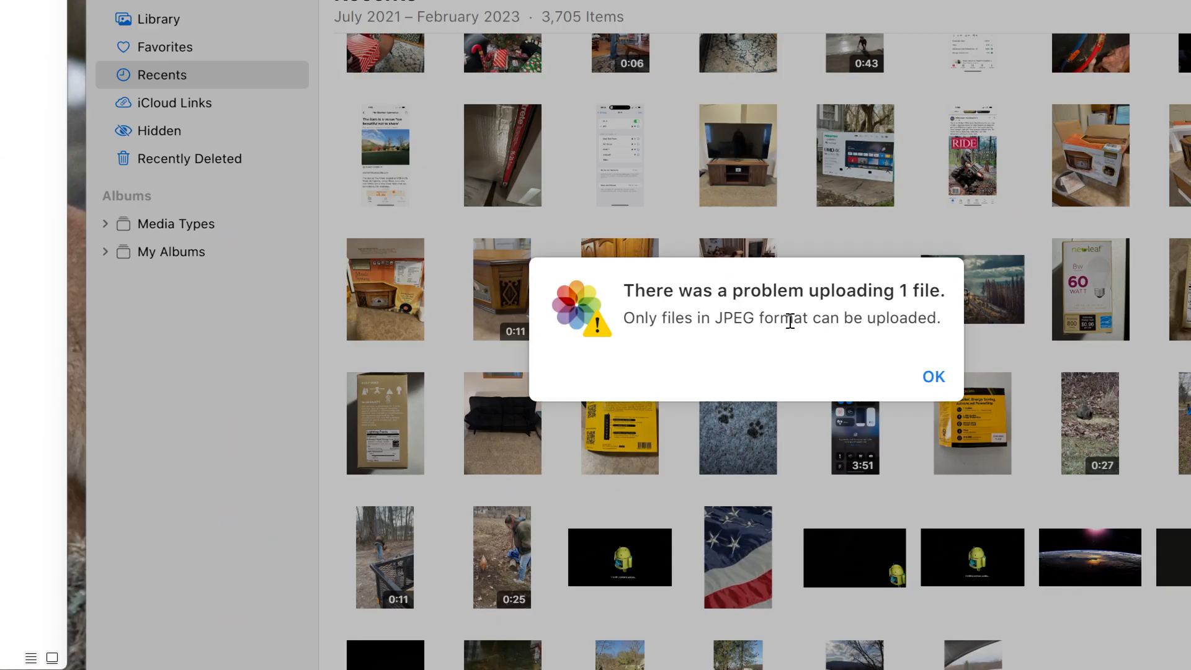
pyautogui.click(933, 377)
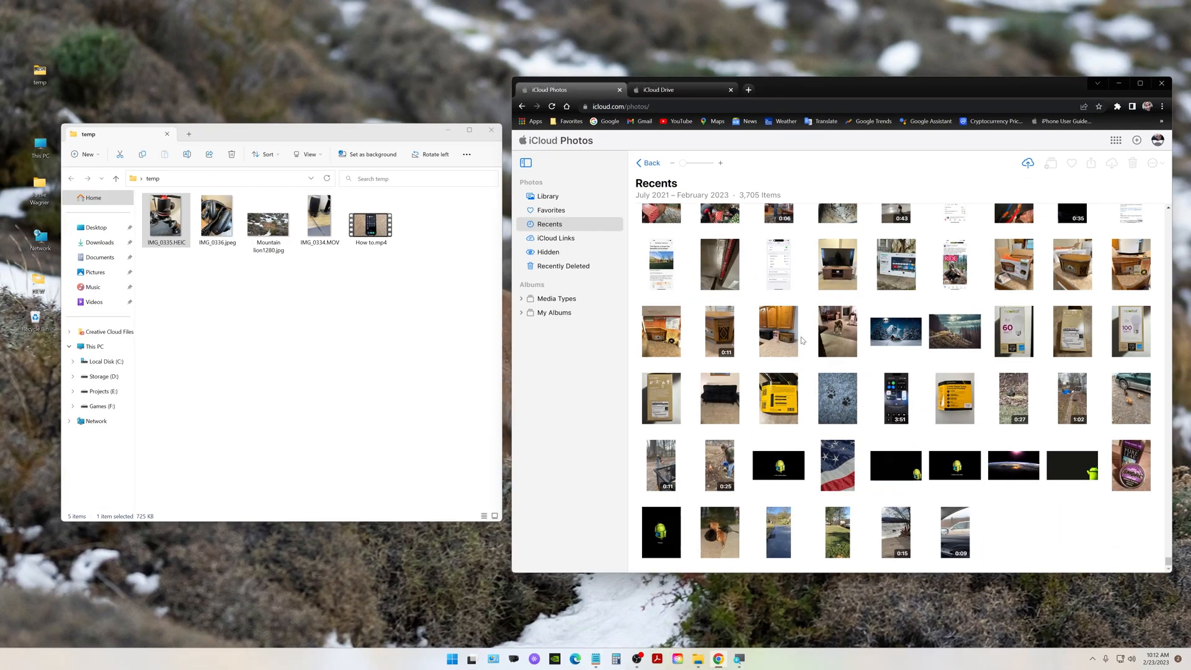
pyautogui.click(370, 221)
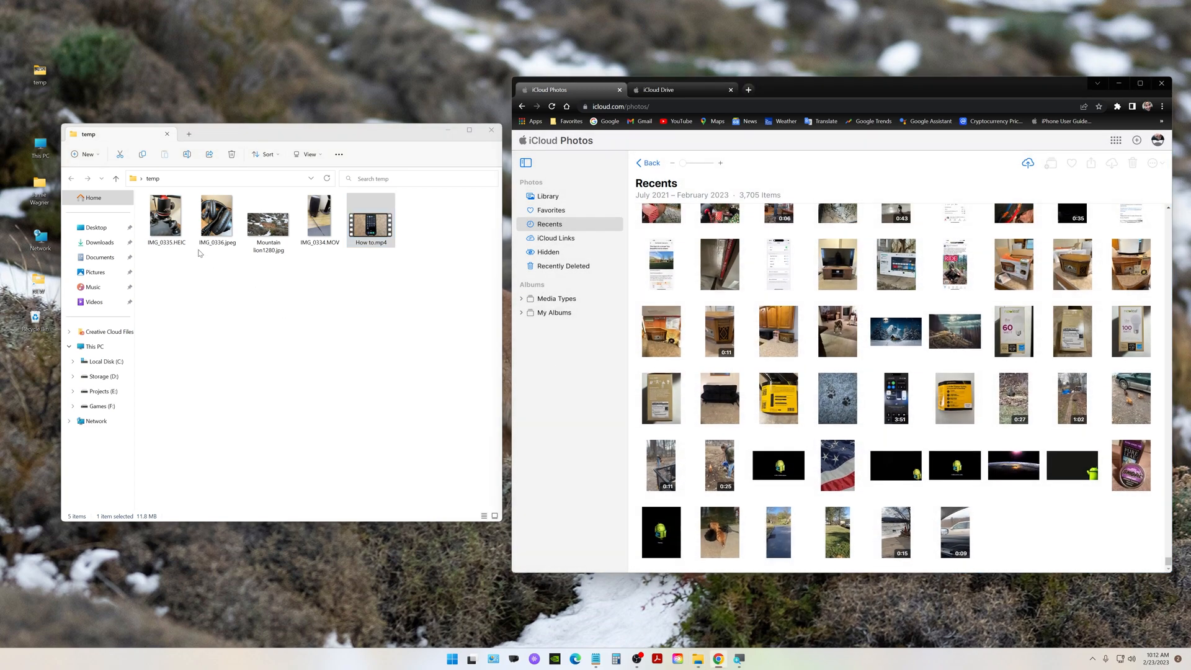
pyautogui.moveTo(236, 259)
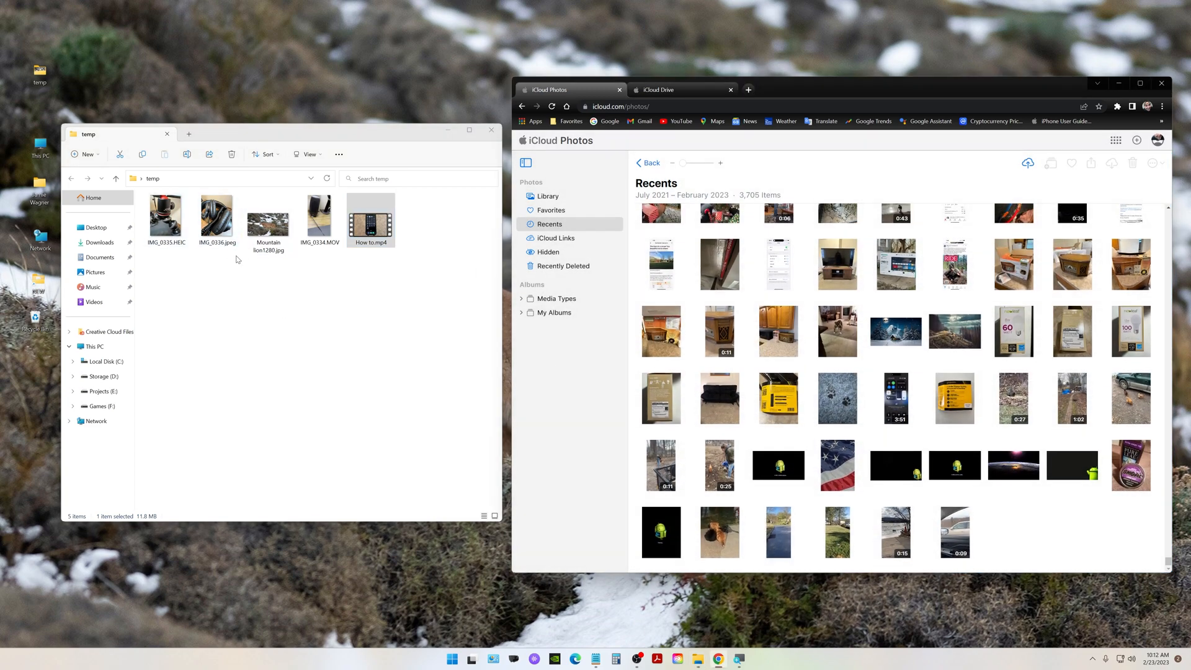
pyautogui.moveTo(776, 398)
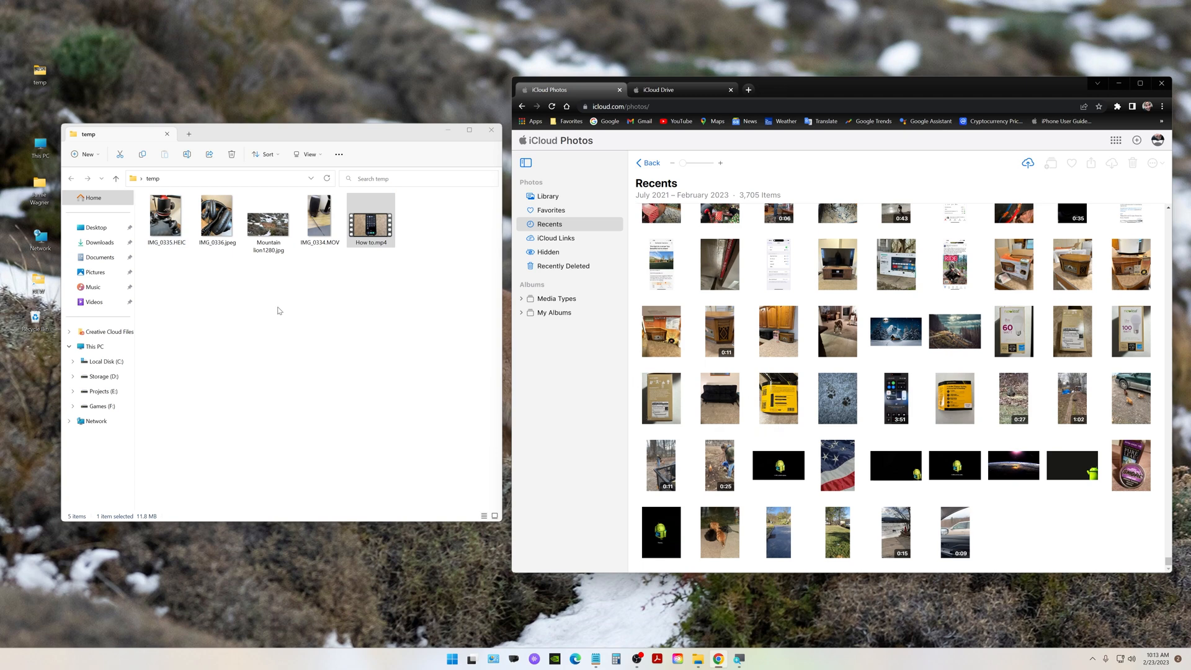
pyautogui.click(216, 221)
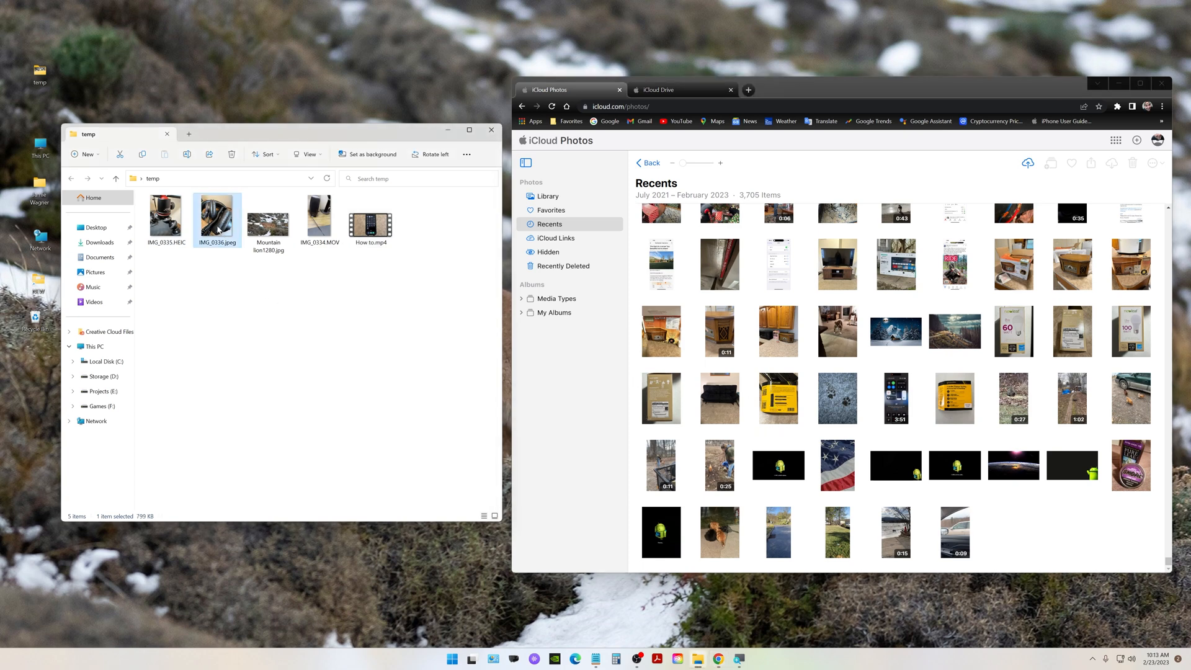